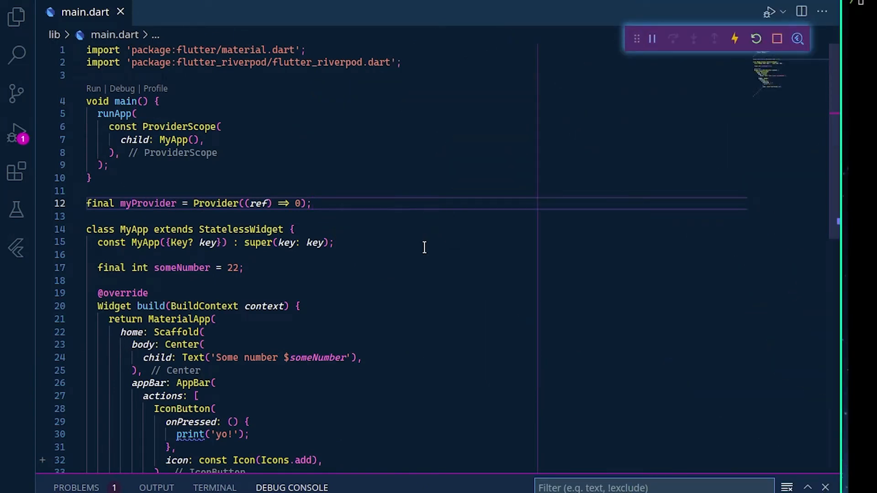
Review the myProvider declaration in main.dart before editing the widget tree.
{"action": "left_click", "coordinate": [256, 204]}
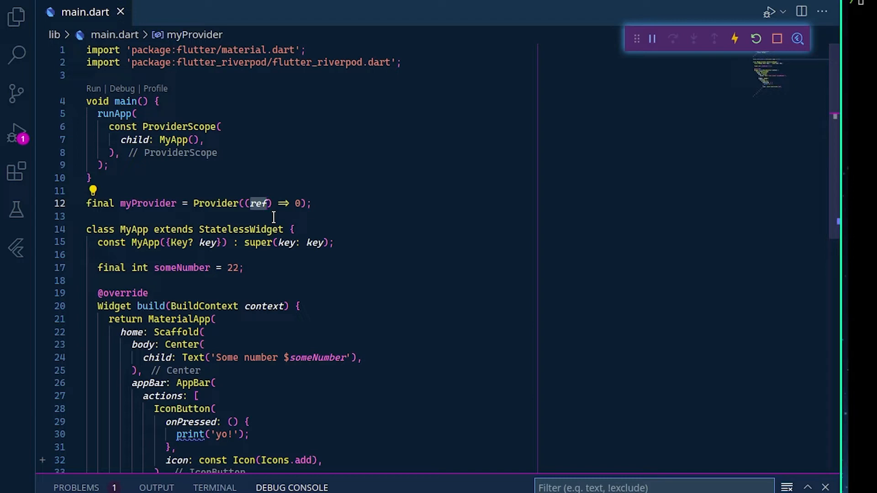
{"action": "mouse_move", "coordinate": [347, 364]}
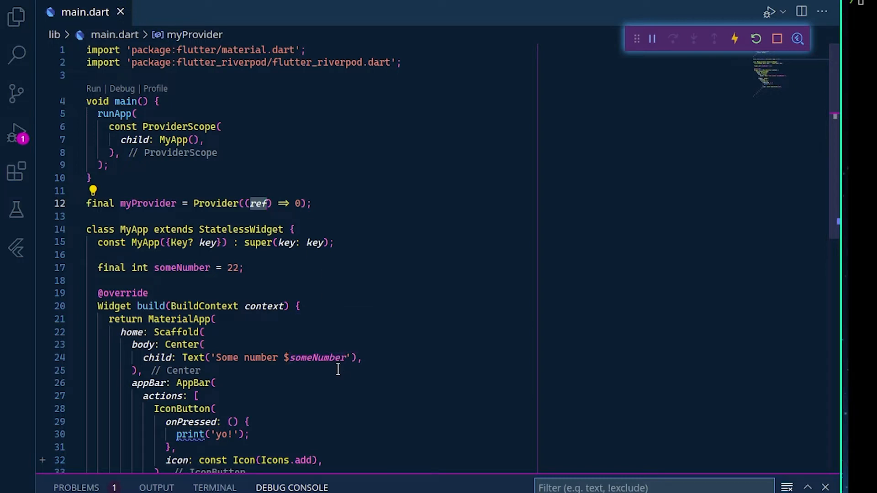
{"action": "mouse_move", "coordinate": [361, 224]}
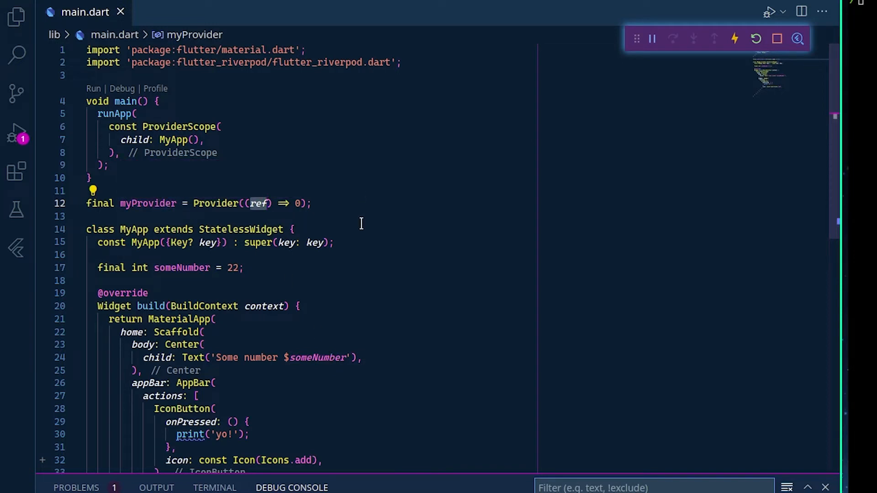
{"action": "mouse_move", "coordinate": [343, 247]}
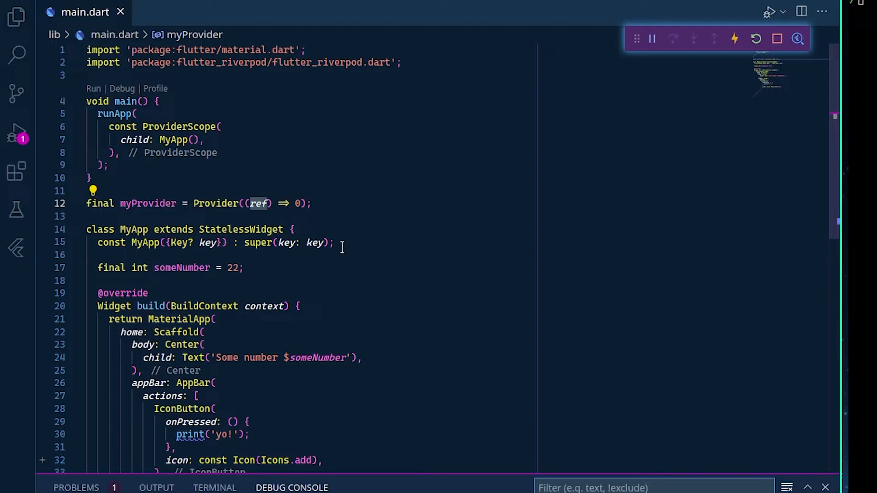
{"action": "mouse_move", "coordinate": [340, 275]}
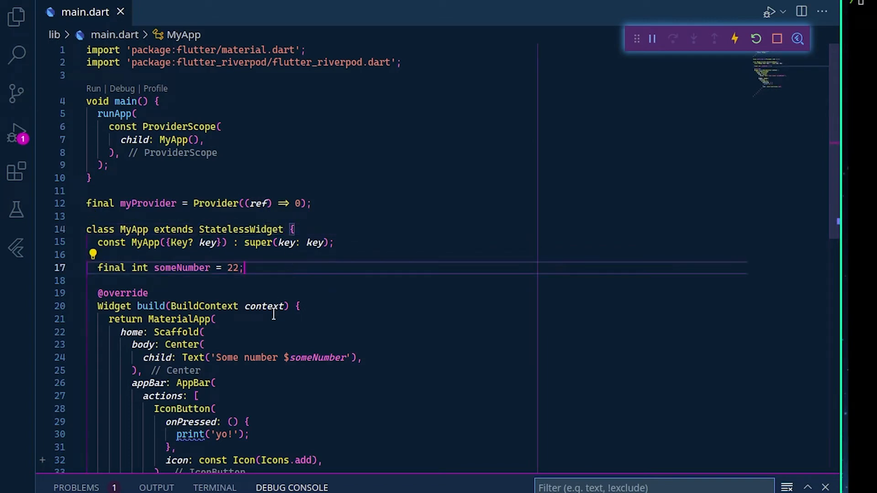
{"action": "scroll", "scroll_direction": "down", "scroll_amount": 3}
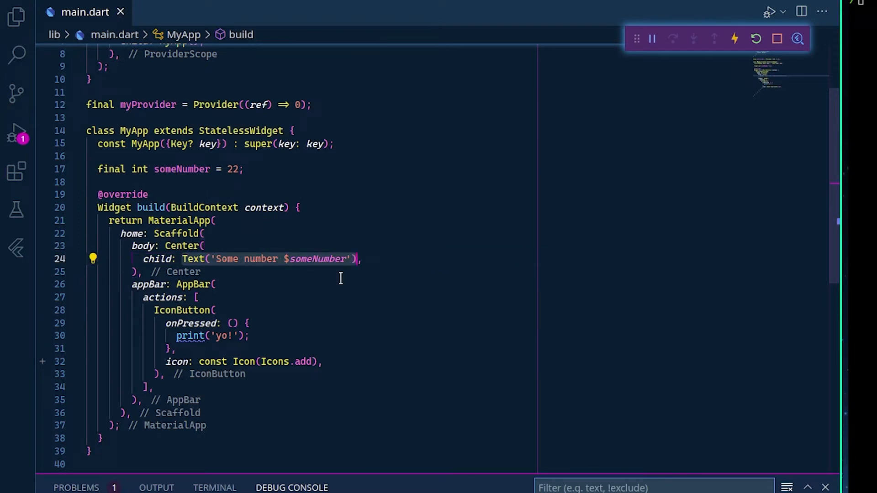
{"action": "mouse_move", "coordinate": [193, 258]}
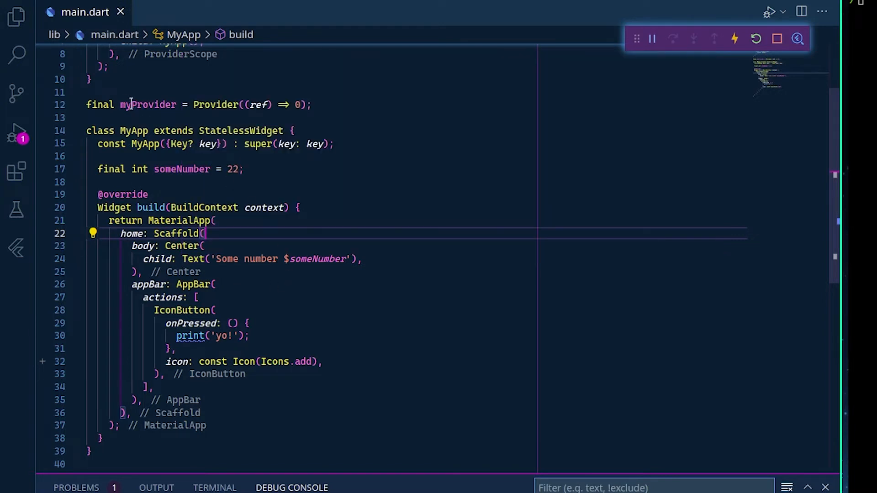
{"action": "double_click", "coordinate": [148, 104]}
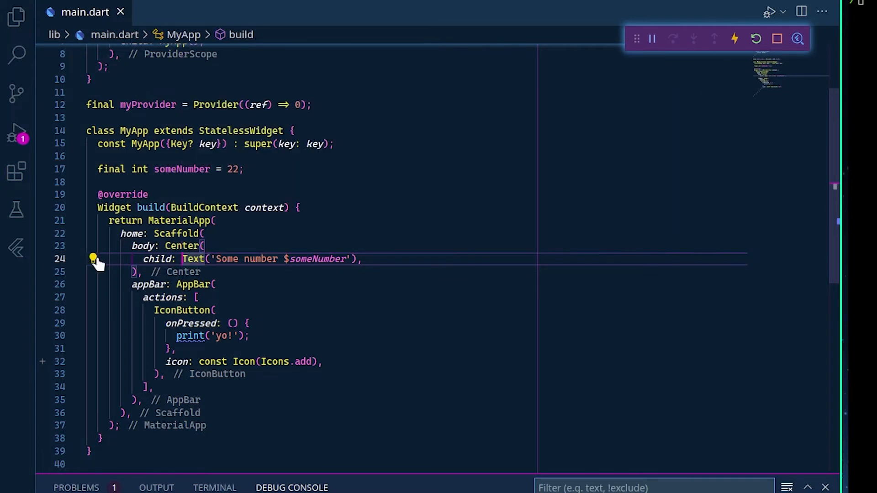
Wrap the Text in a Consumer widget and change its child argument to builder.
{"action": "left_click", "coordinate": [93, 258]}
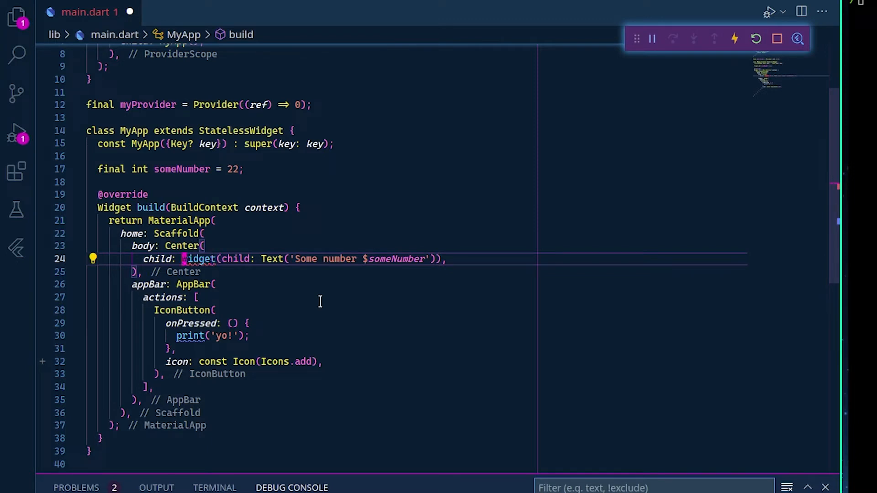
{"action": "type", "text": "Consumer"}
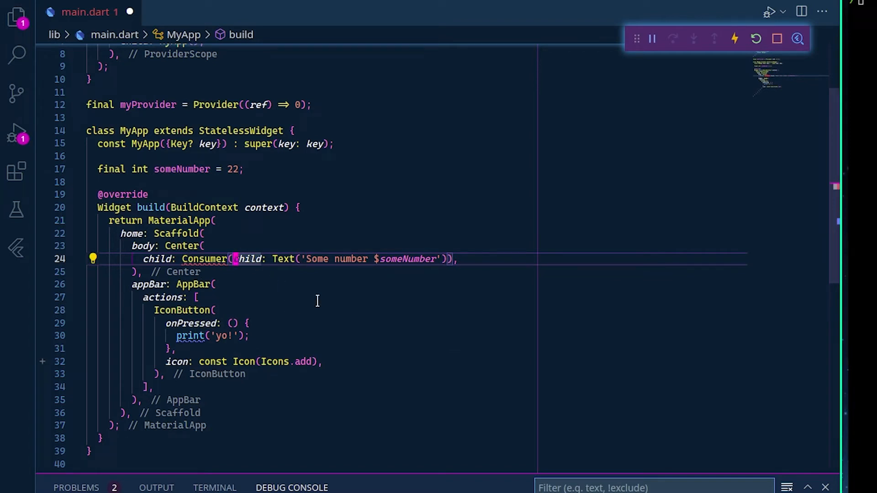
{"action": "type", "text": "build"}
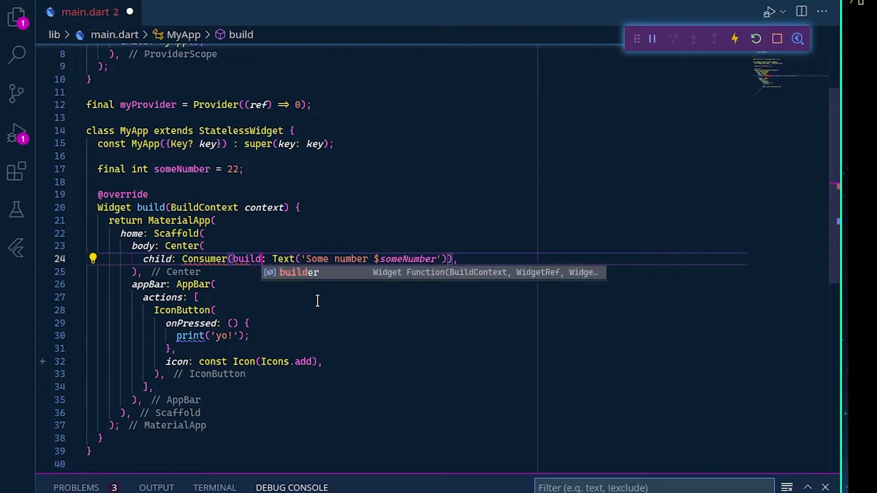
{"action": "key", "text": "Tab"}
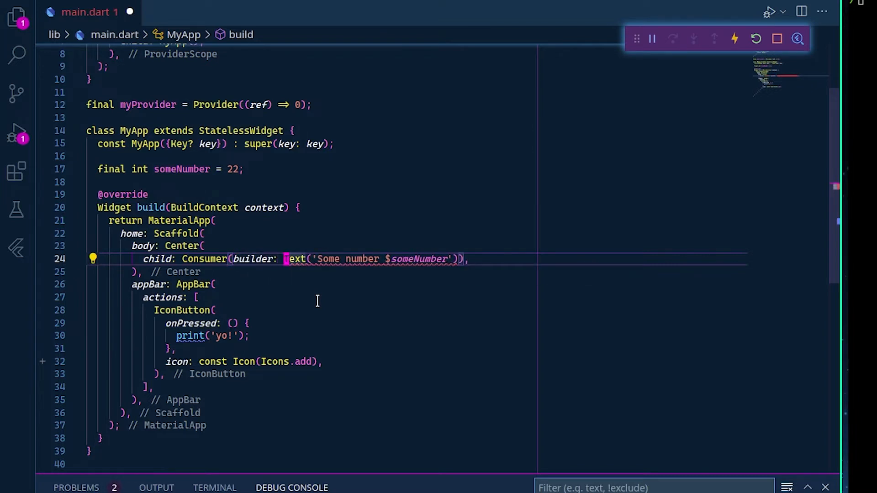
{"action": "mouse_move", "coordinate": [330, 156]}
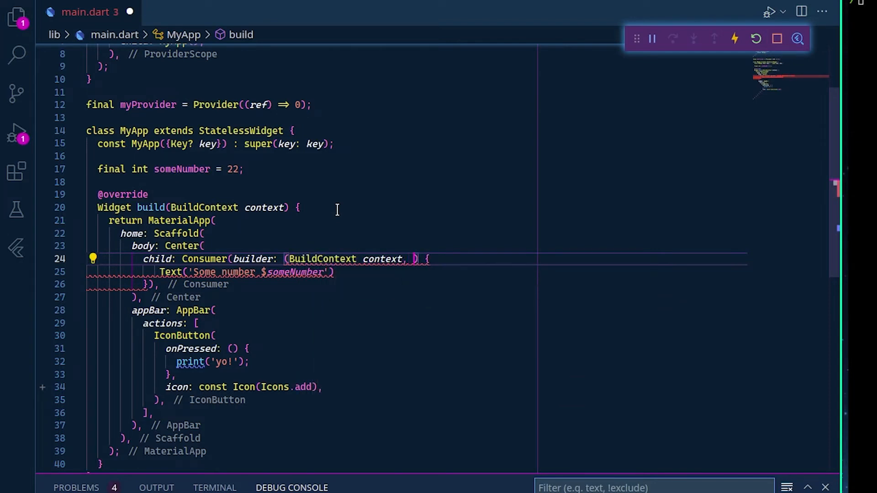
Add WidgetRef ref and _ as the builder's second and third parameters.
{"action": "type", "text": "WidgetRef ref,"}
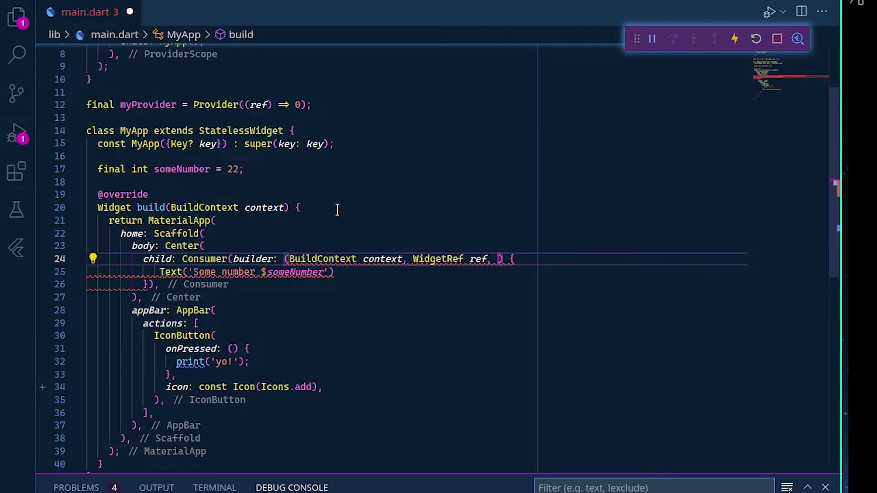
{"action": "type", "text": "_"}
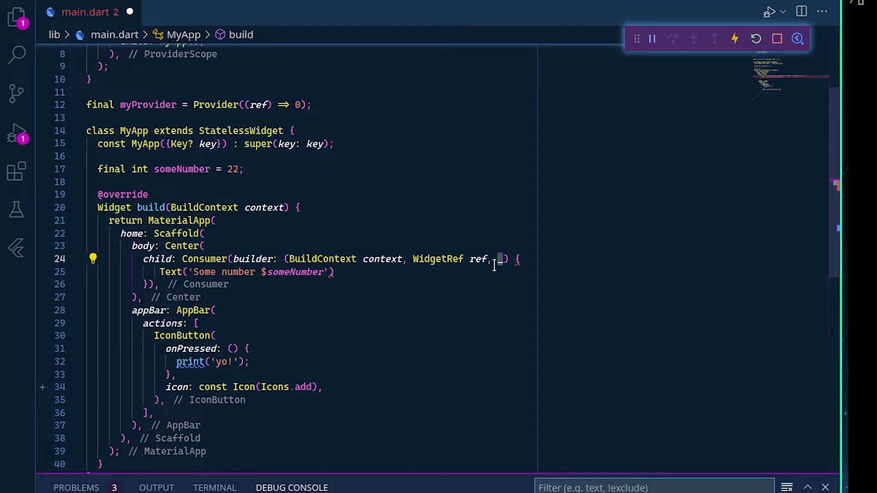
{"action": "mouse_move", "coordinate": [475, 258]}
{"action": "type", "text": ";"}
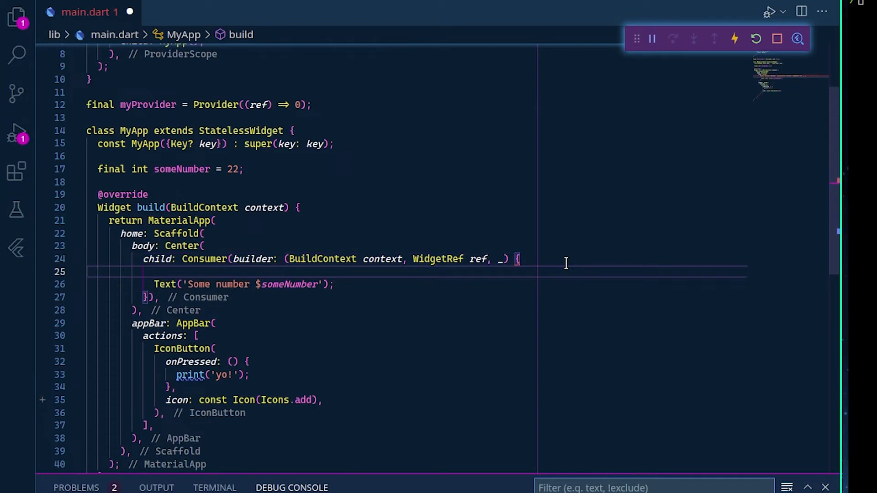
Declare int myValue = ref.watch(myProvider) as the builder's first line.
{"action": "key", "text": "Enter"}
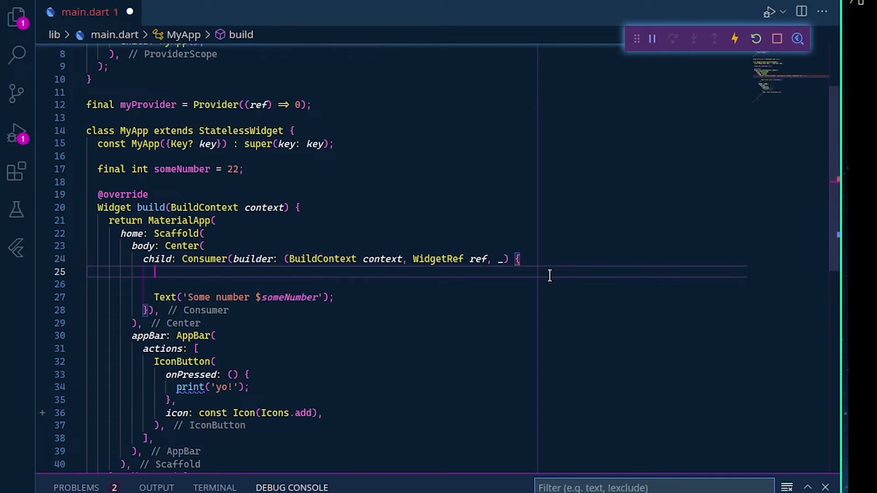
{"action": "mouse_move", "coordinate": [486, 279]}
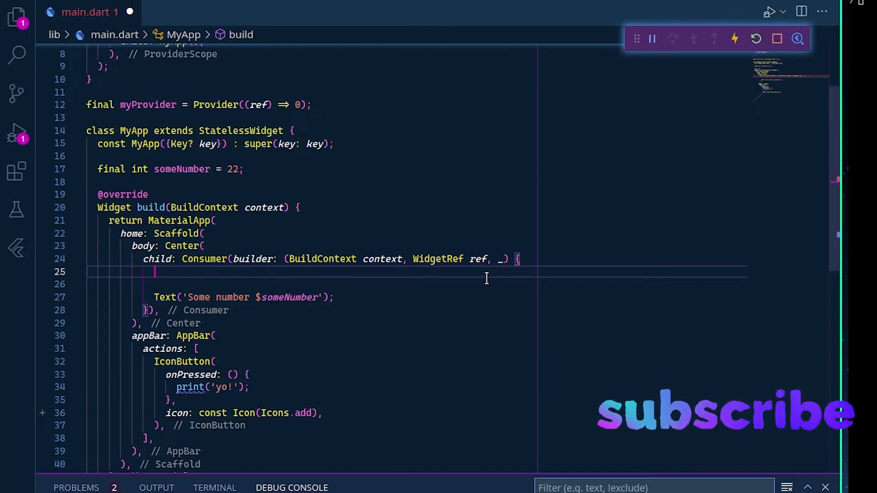
{"action": "type", "text": "fi"}
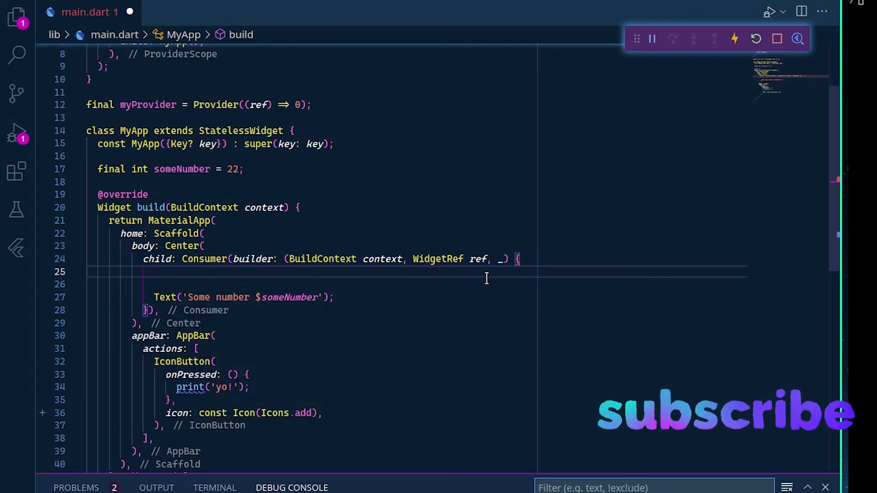
{"action": "type", "text": "i"}
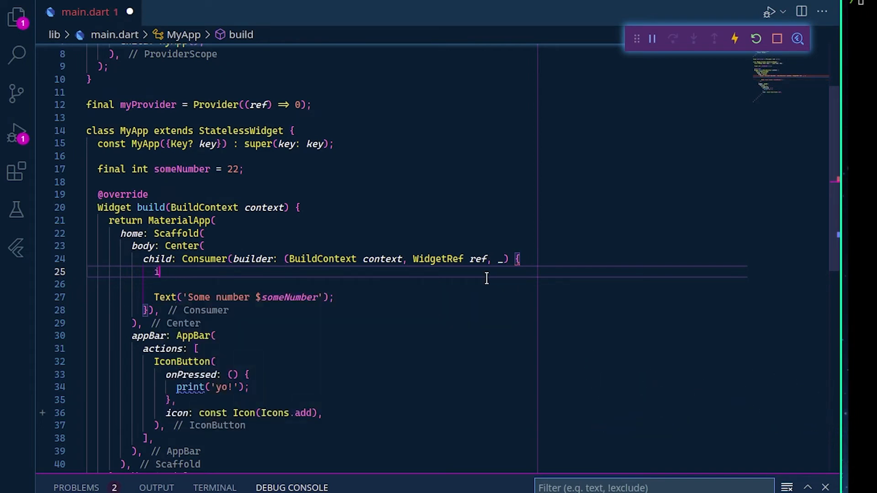
{"action": "type", "text": "i"}
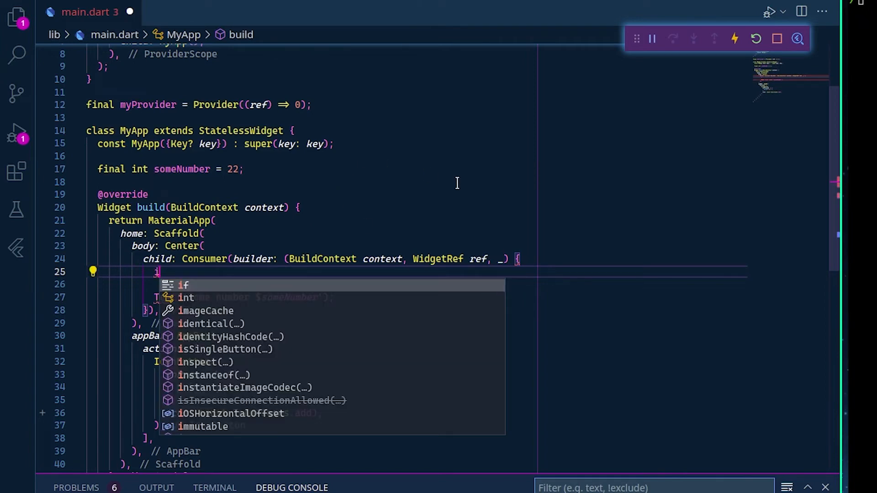
{"action": "type", "text": "nt my"}
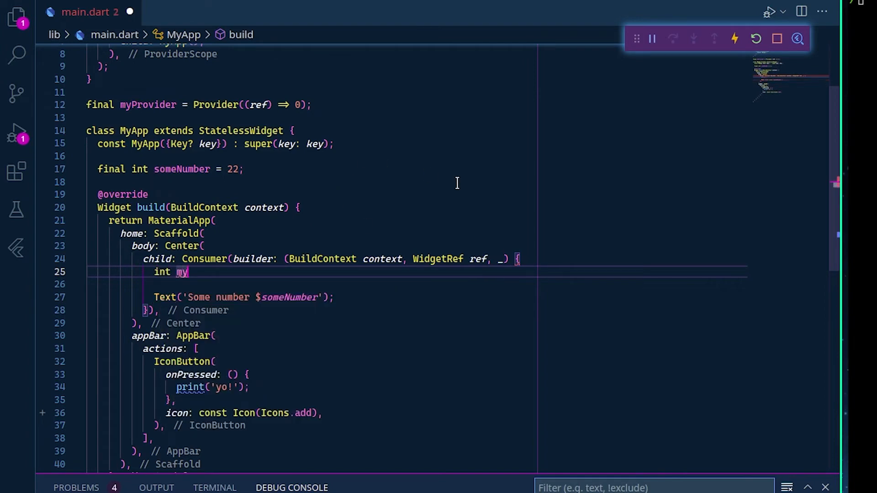
{"action": "type", "text": "Value = ref.watch("}
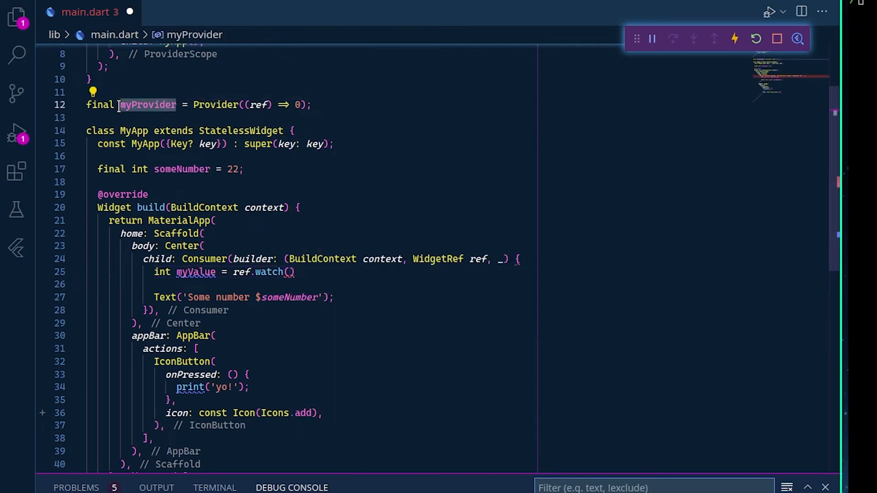
{"action": "mouse_move", "coordinate": [288, 272]}
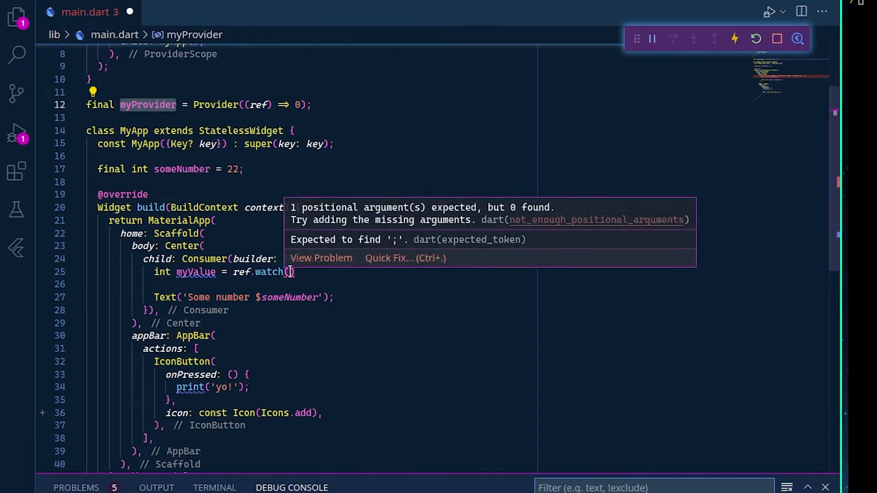
{"action": "type", "text": "myProvider"}
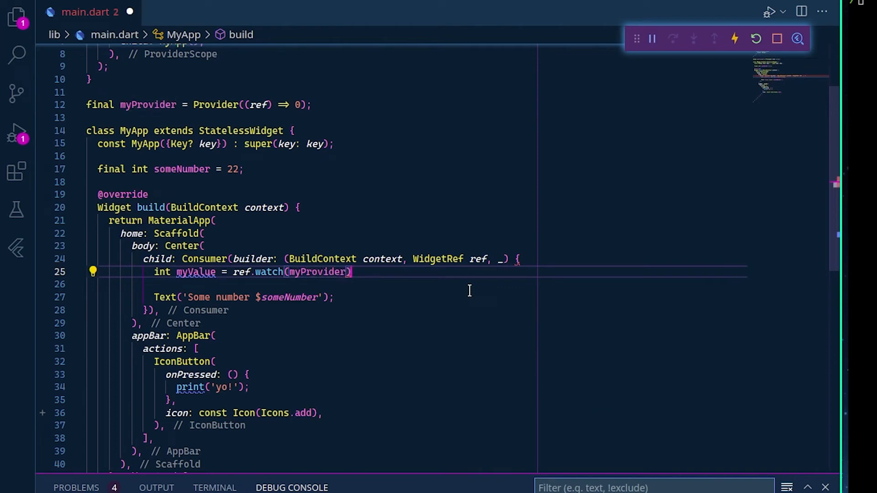
Terminate the watch line with a semicolon and replace someNumber with myValue in the Text string.
{"action": "type", "text": ";"}
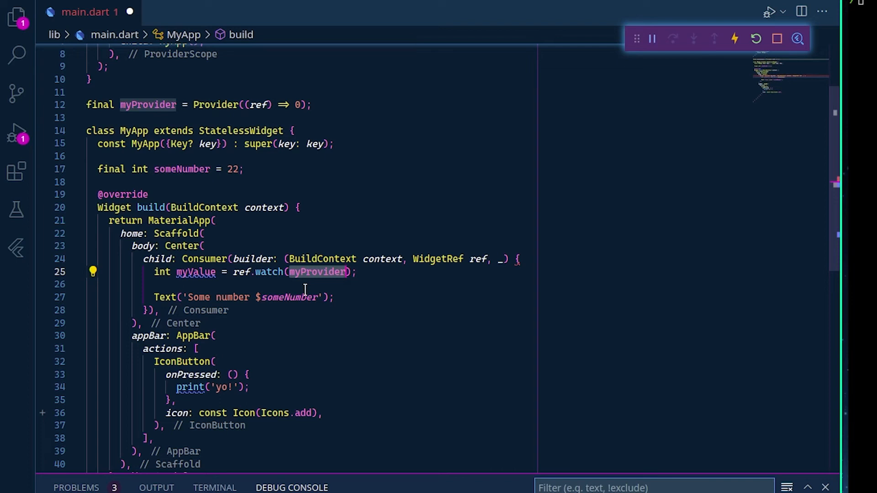
{"action": "mouse_move", "coordinate": [279, 248]}
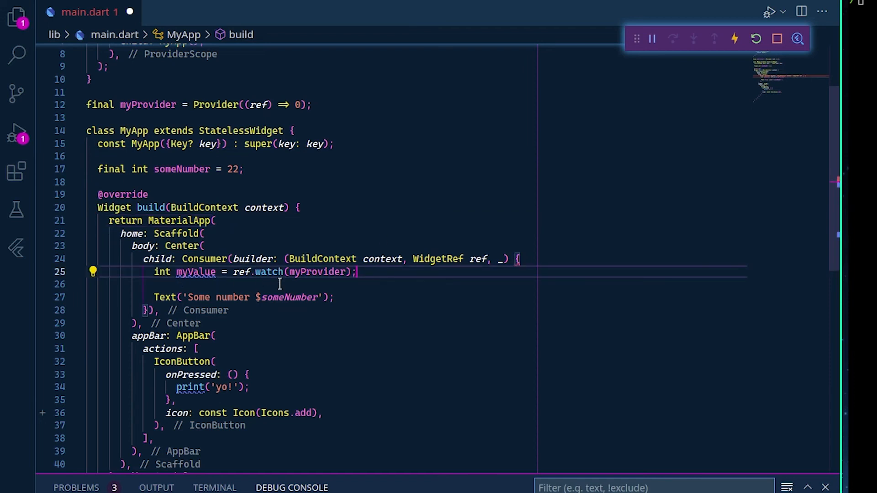
{"action": "double_click", "coordinate": [196, 272]}
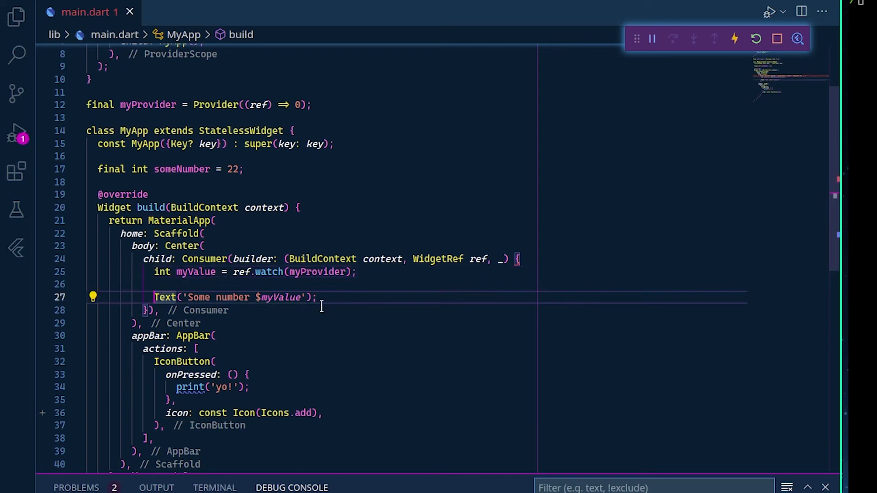
Prefix the Text statement with return so the builder returns it.
{"action": "type", "text": "reutnr"}
{"action": "left_click", "coordinate": [199, 105]}
{"action": "type", "text": "4"}
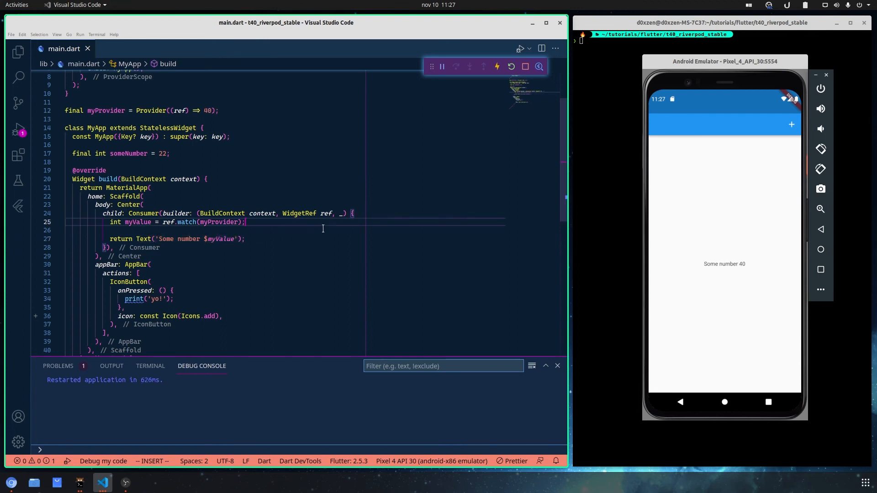
{"action": "left_click", "coordinate": [111, 230]}
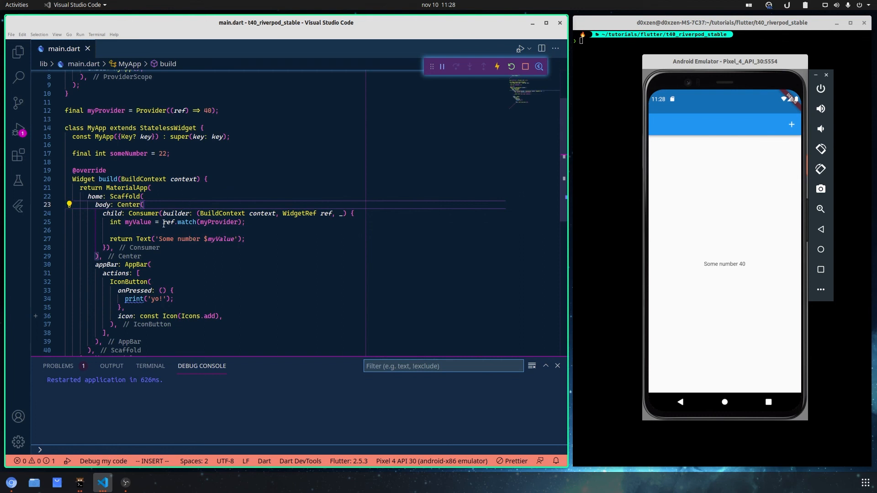
{"action": "mouse_move", "coordinate": [186, 222]}
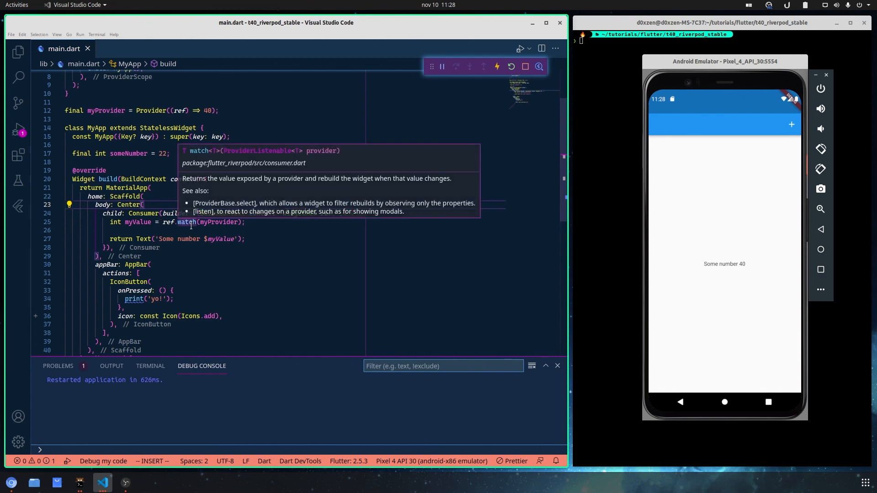